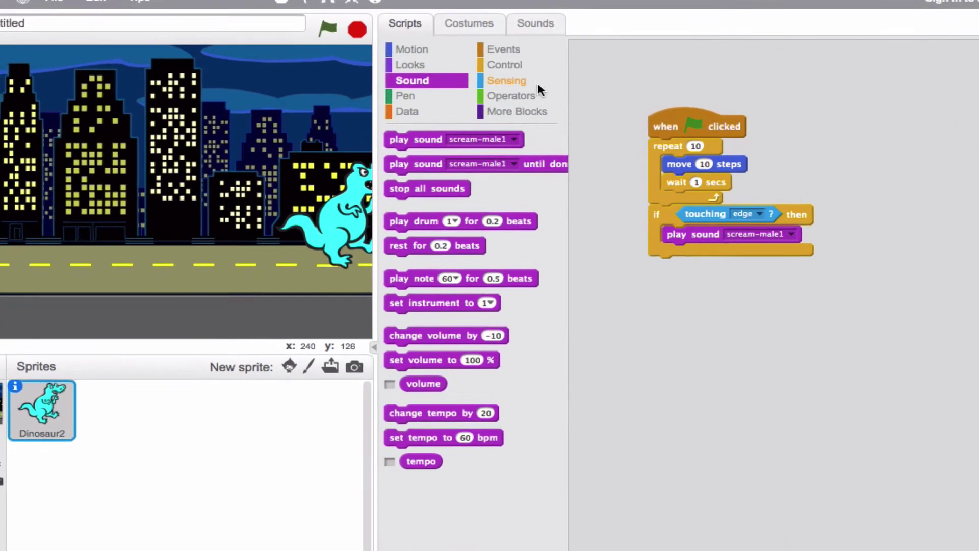
- Show the Control blocks to get the wait until block for after the repeat loop
click(503, 64)
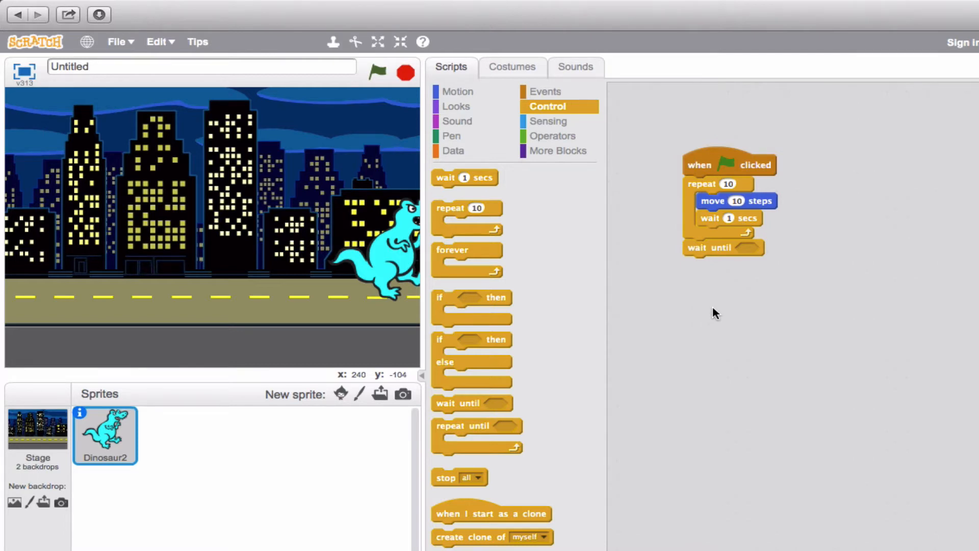
mouse_move(552, 136)
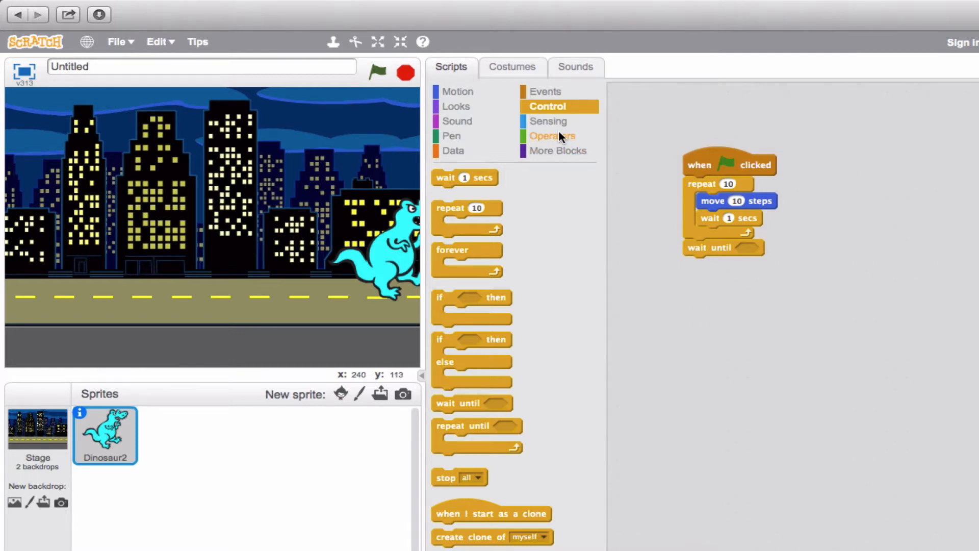
- Put a Sensing touching block in wait until and set it to mouse-pointer
click(548, 121)
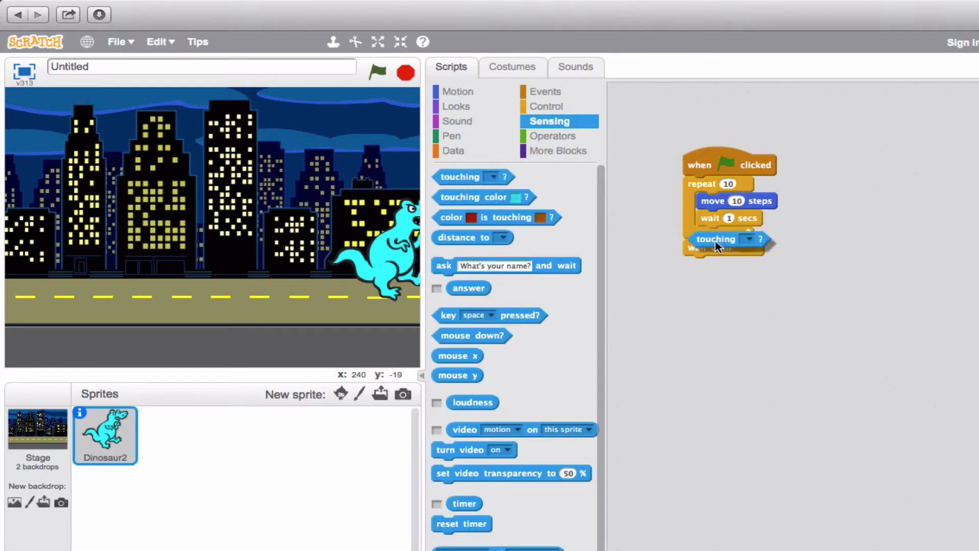
click(806, 250)
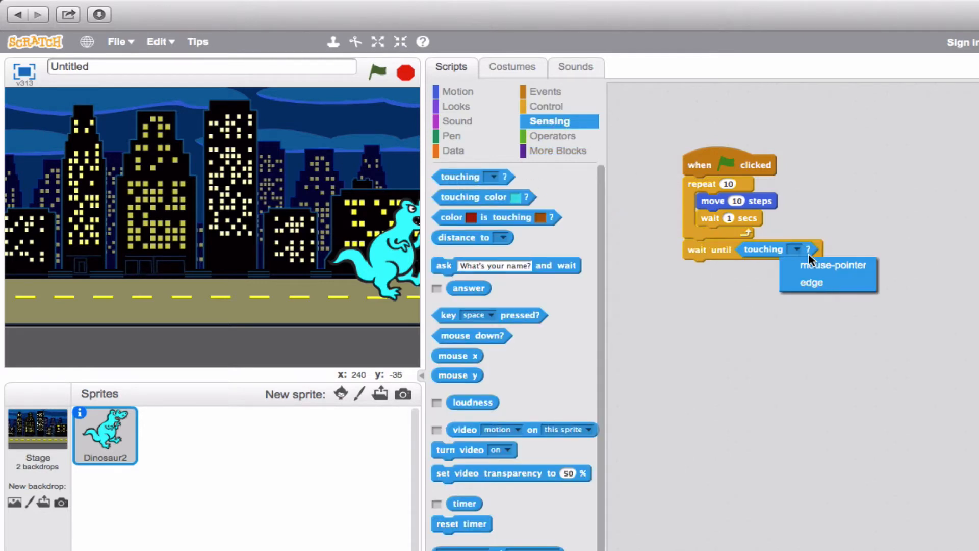
click(833, 264)
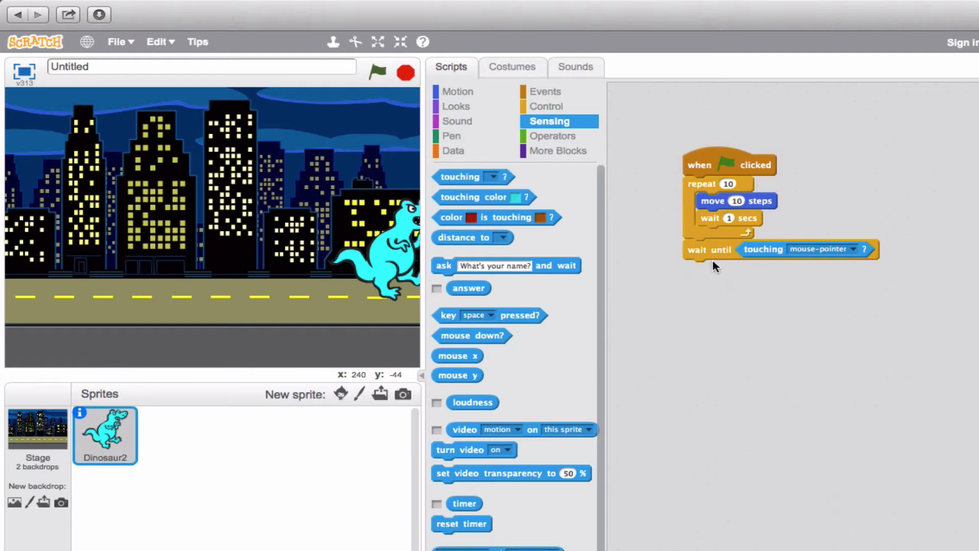
mouse_move(704, 268)
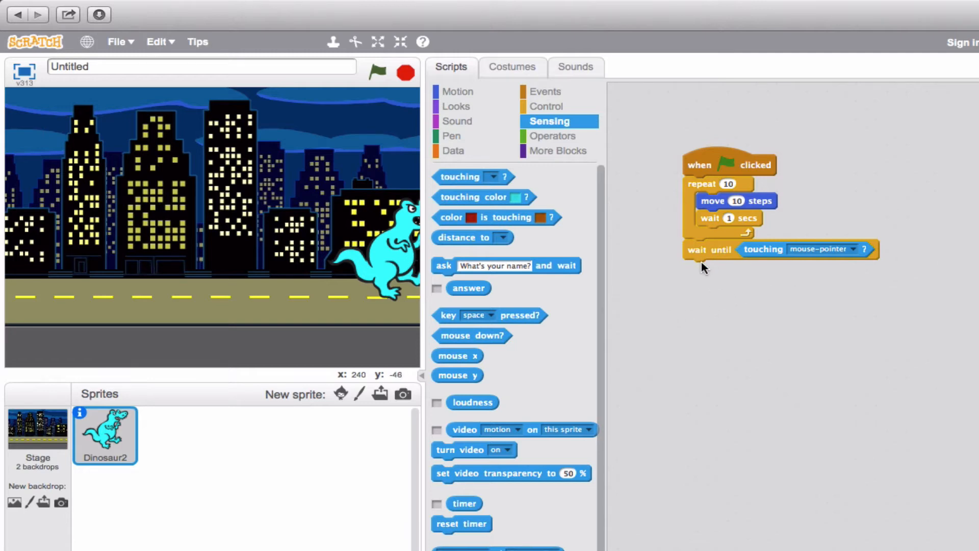
- Add a Looks think block below wait until with the text 'I'm hungry...'
click(457, 106)
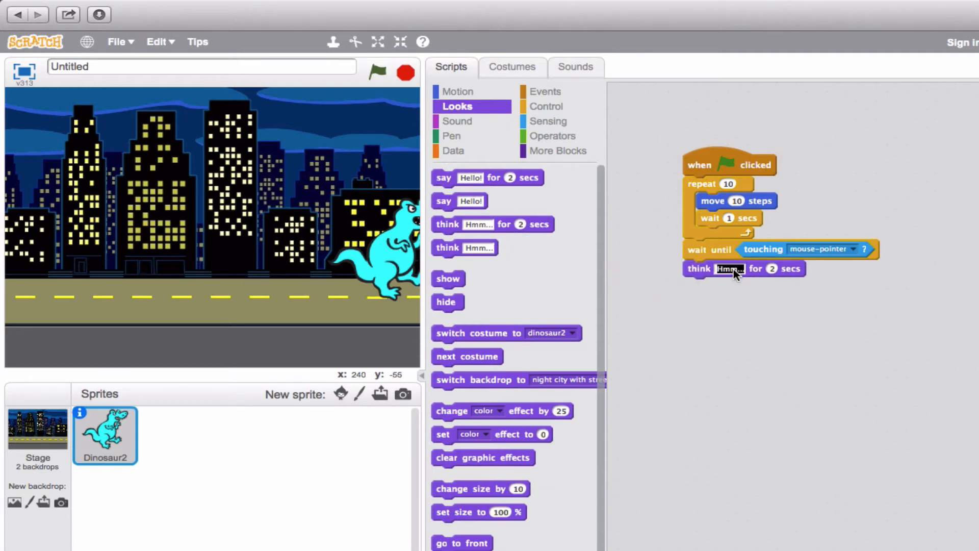
text(I'm hur)
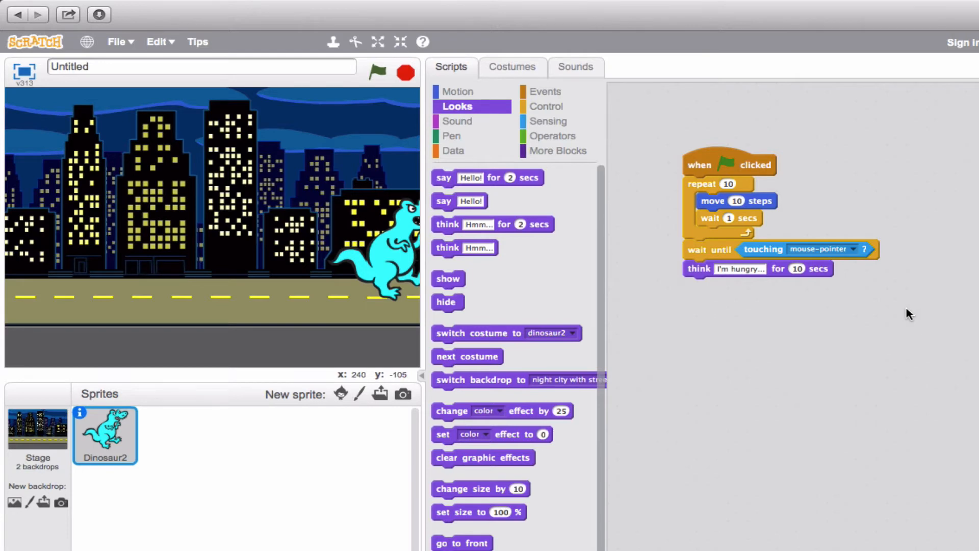
mouse_move(894, 259)
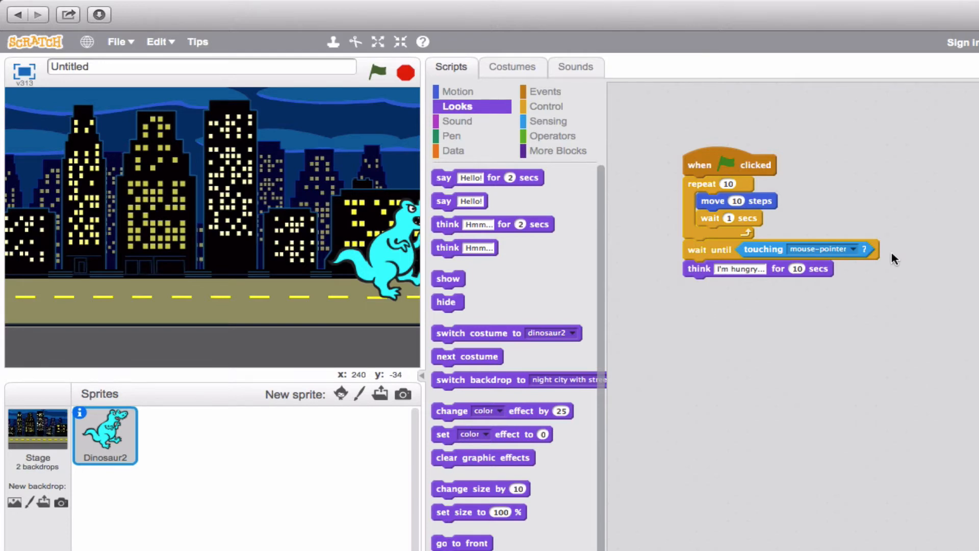
mouse_move(492, 177)
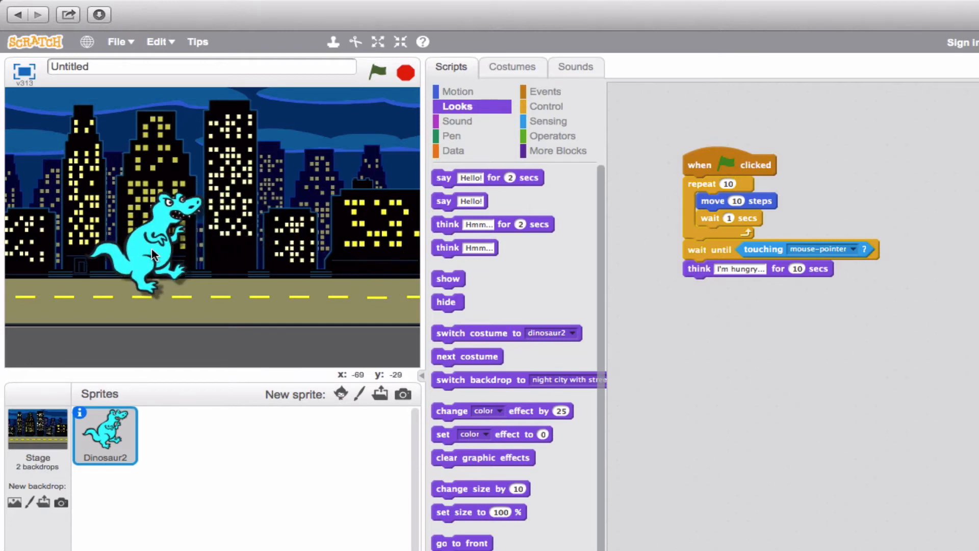
- Run the script with the green flag, then halt it with the stop sign
click(376, 73)
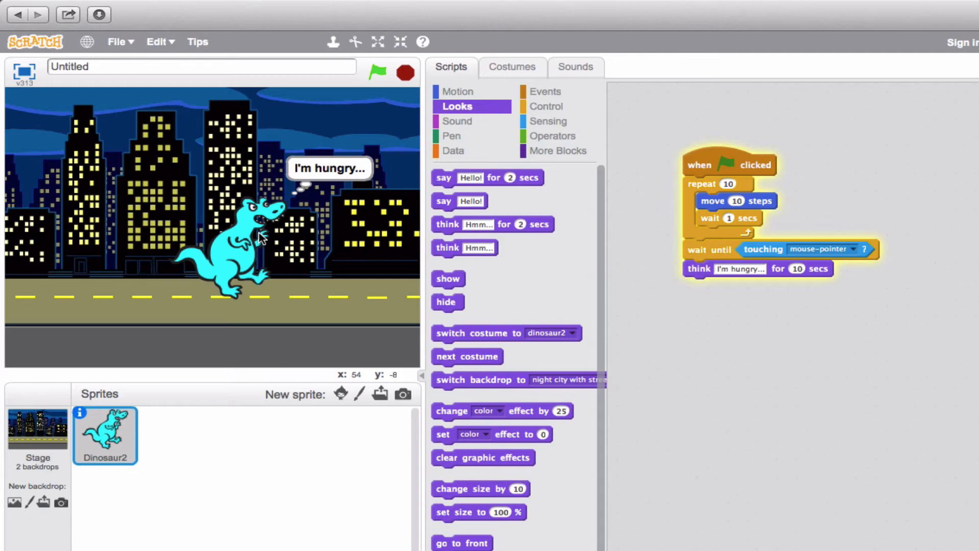
mouse_move(459, 65)
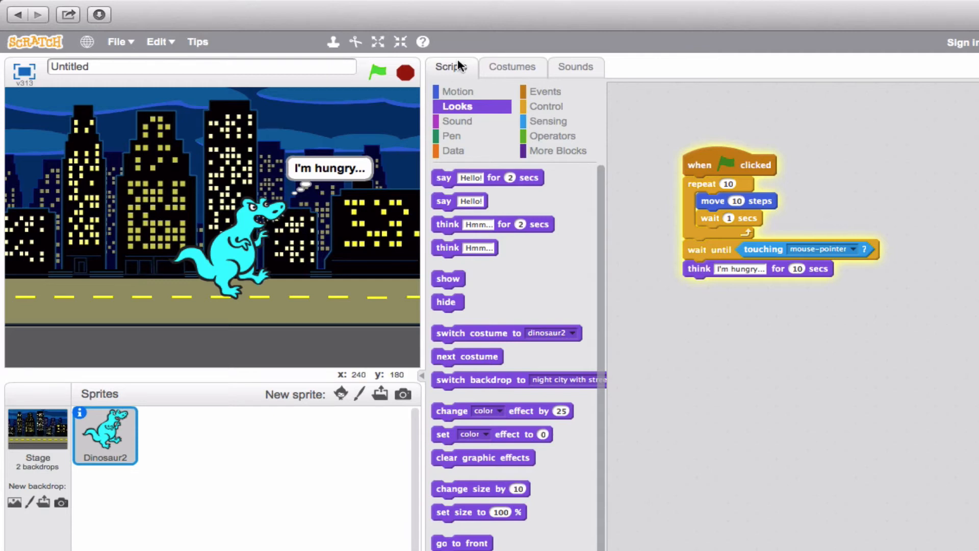
click(406, 74)
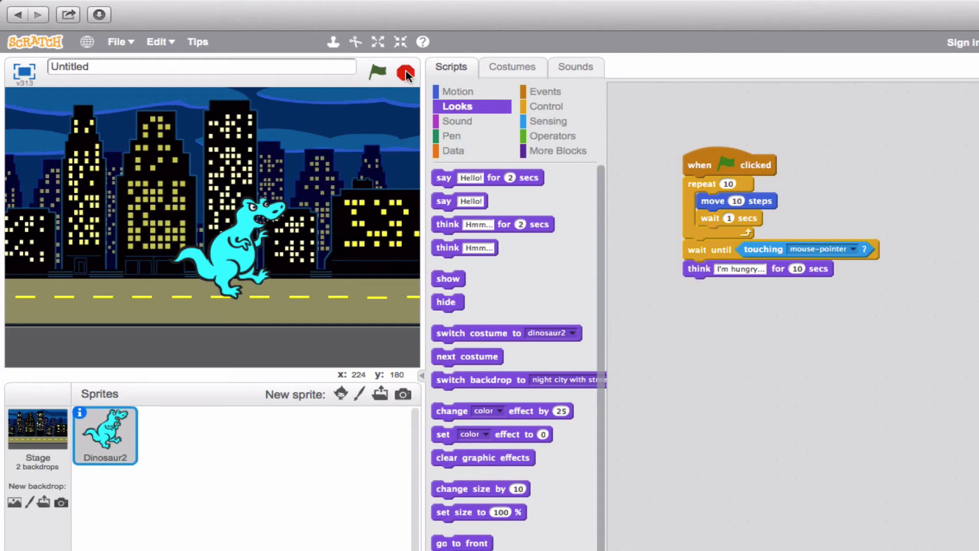
- Attach a Control stop all block under the think block and check its options
click(545, 106)
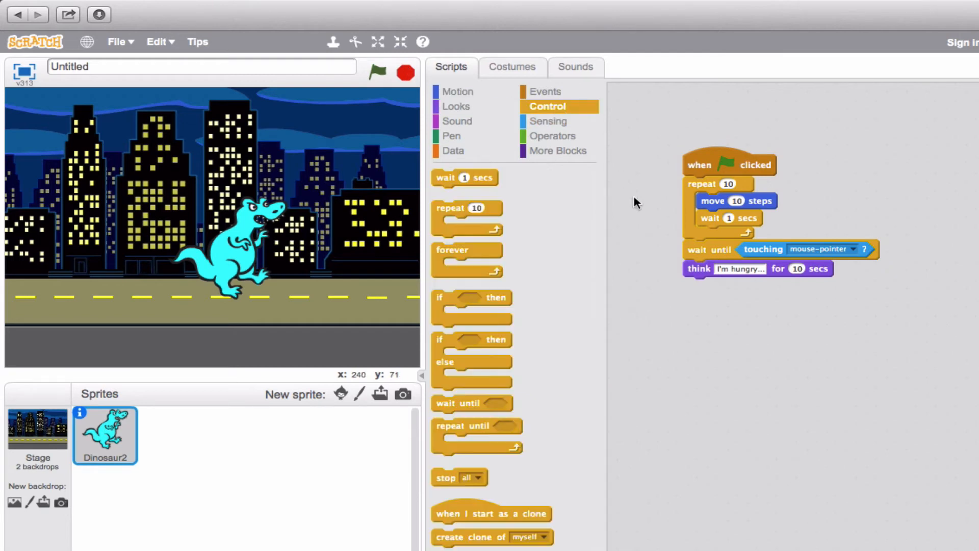
mouse_move(447, 493)
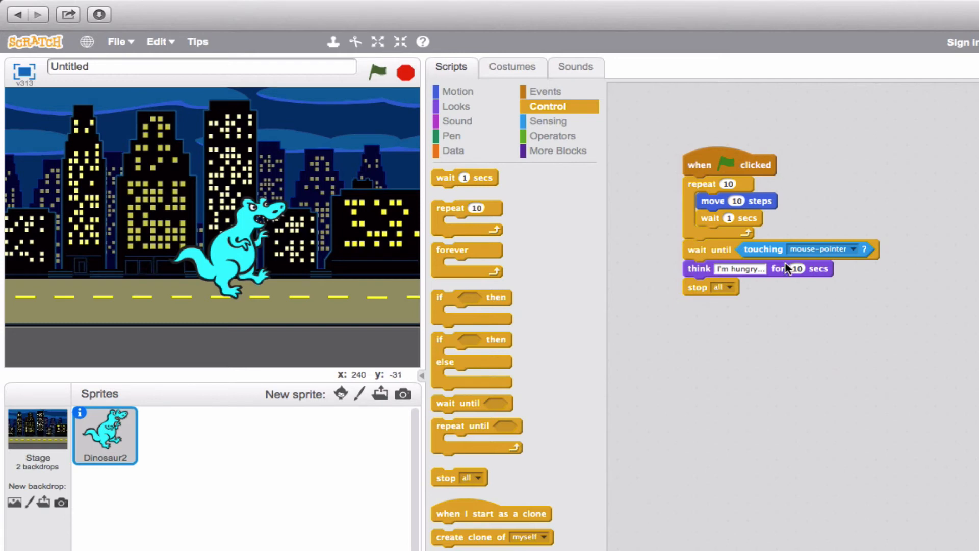
mouse_move(820, 198)
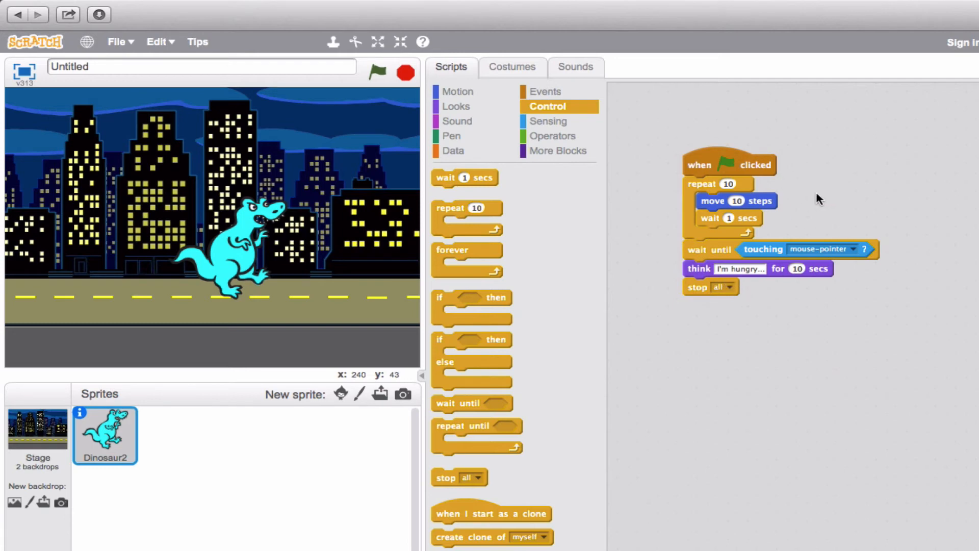
mouse_move(774, 278)
text(2)
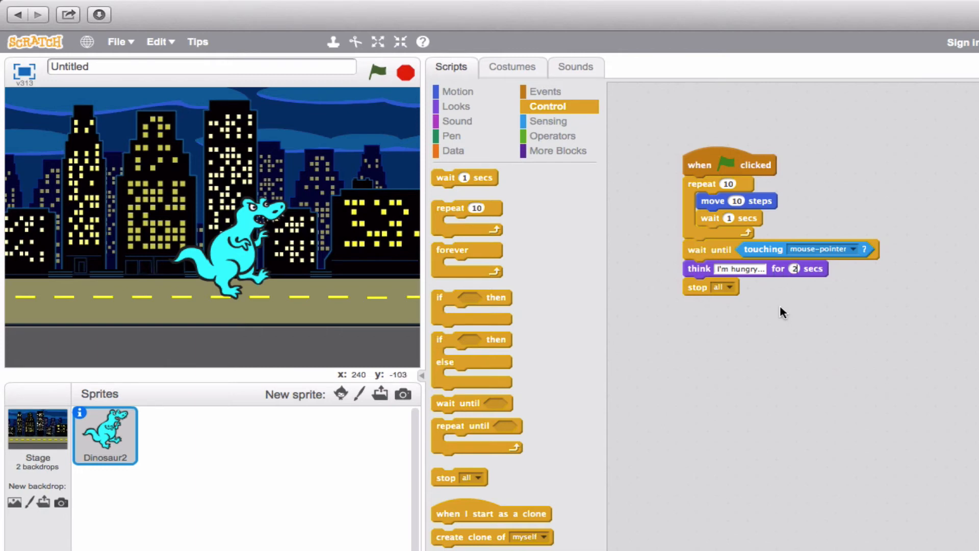
mouse_move(743, 256)
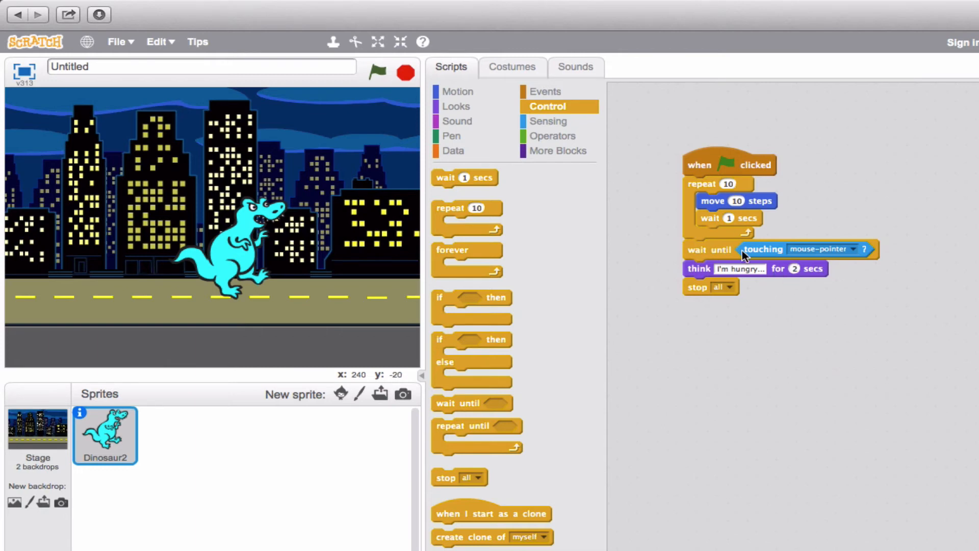
click(723, 287)
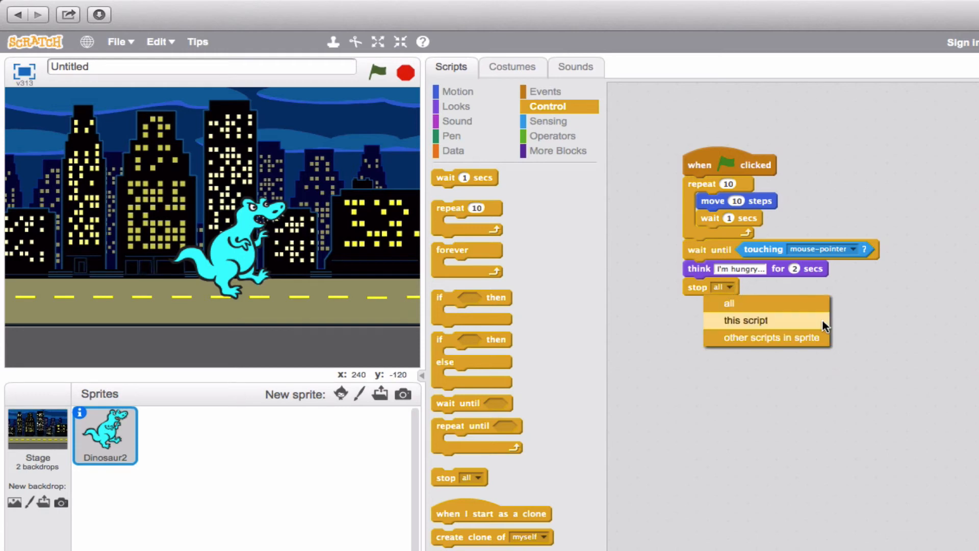
mouse_move(802, 329)
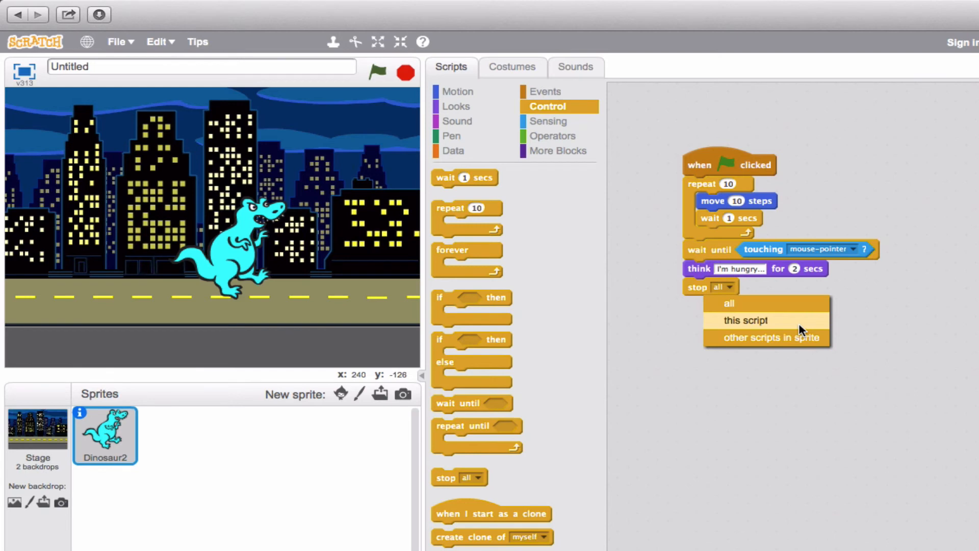
mouse_move(774, 329)
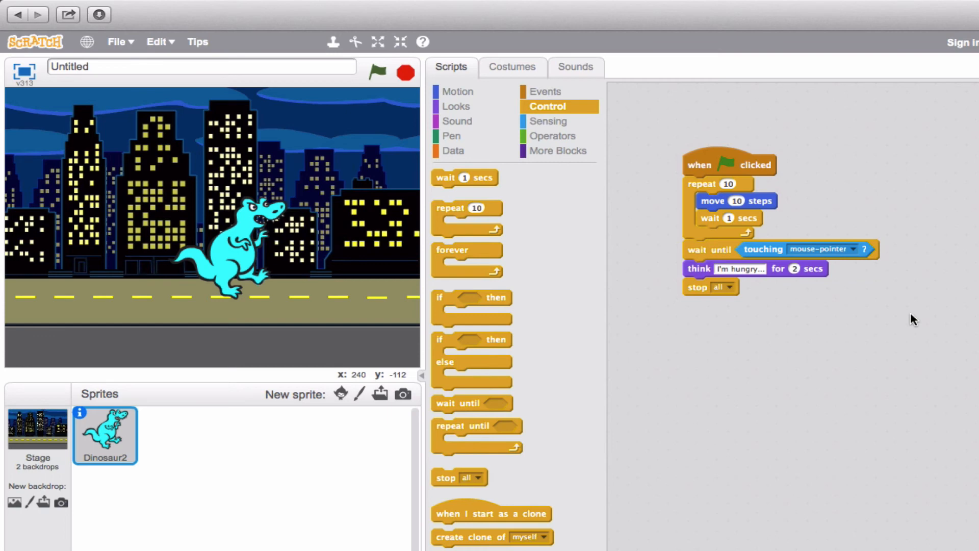
- Start the completed dinosaur script again with the green flag
click(376, 73)
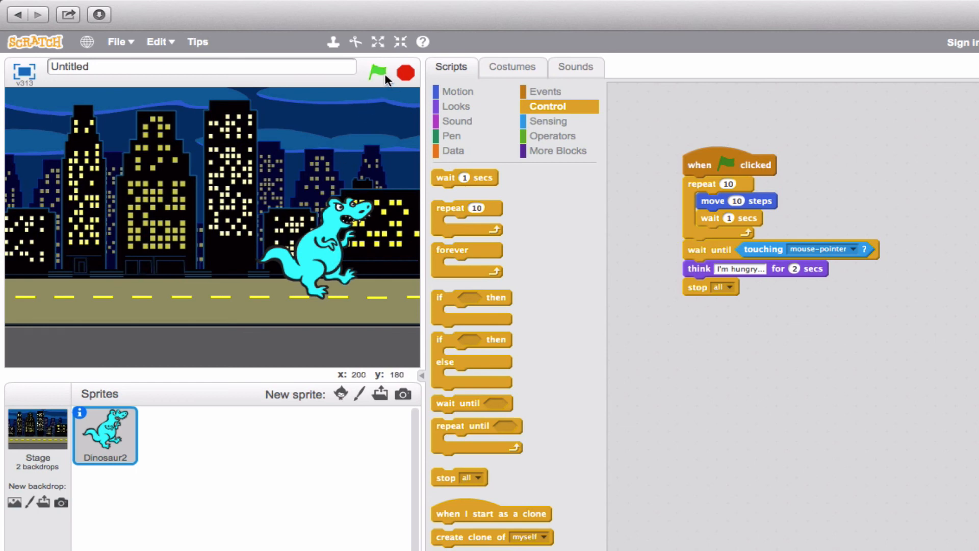
mouse_move(385, 80)
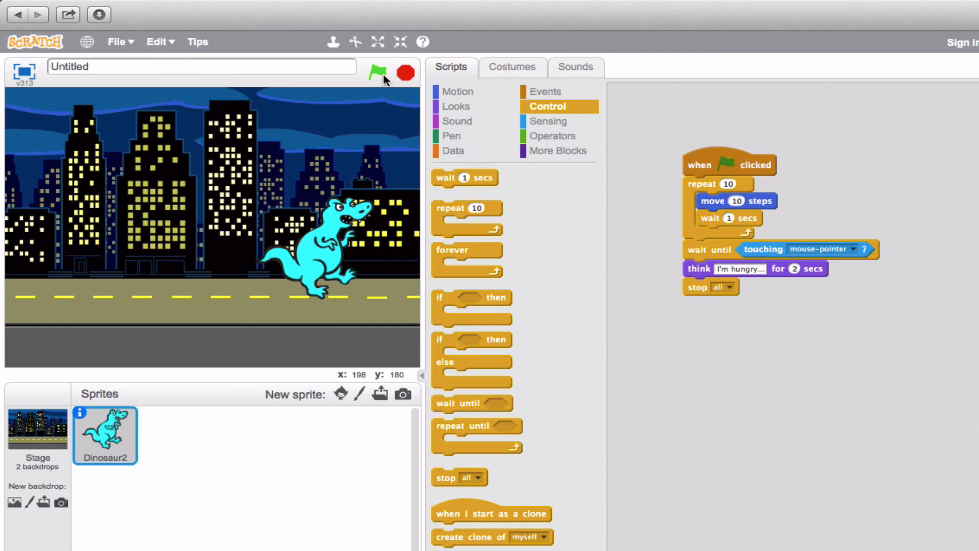
mouse_move(726, 298)
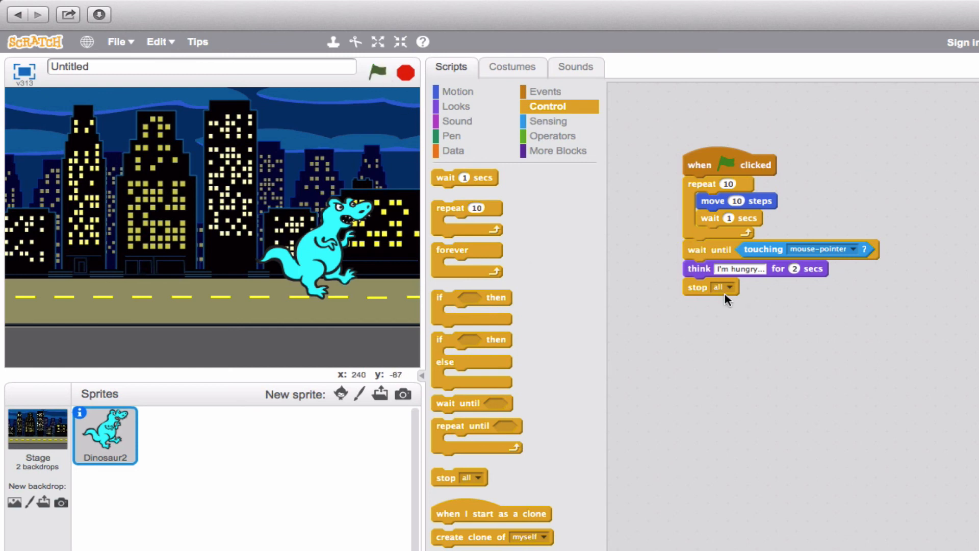